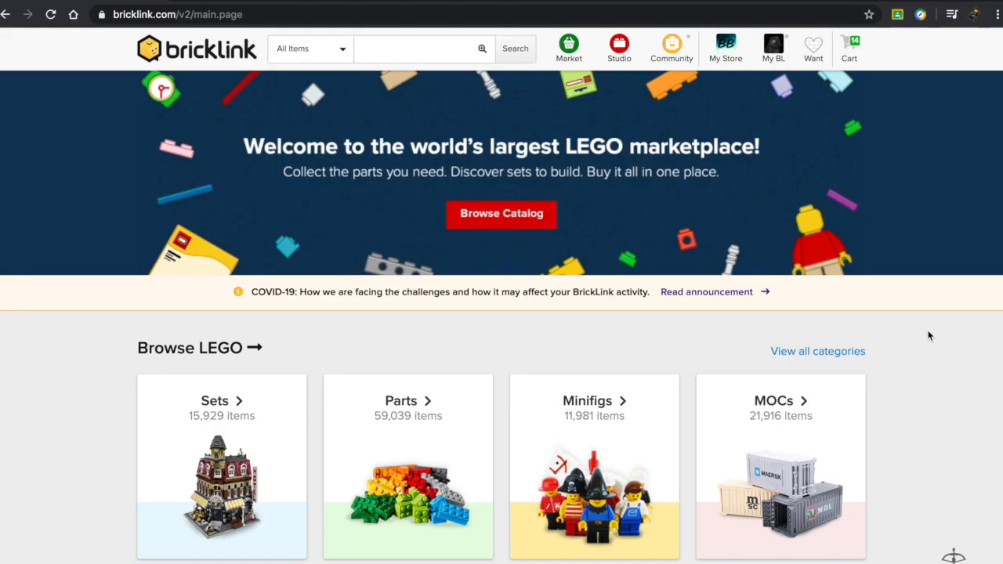
{"action": "mouse_move", "coordinate": [766, 272]}
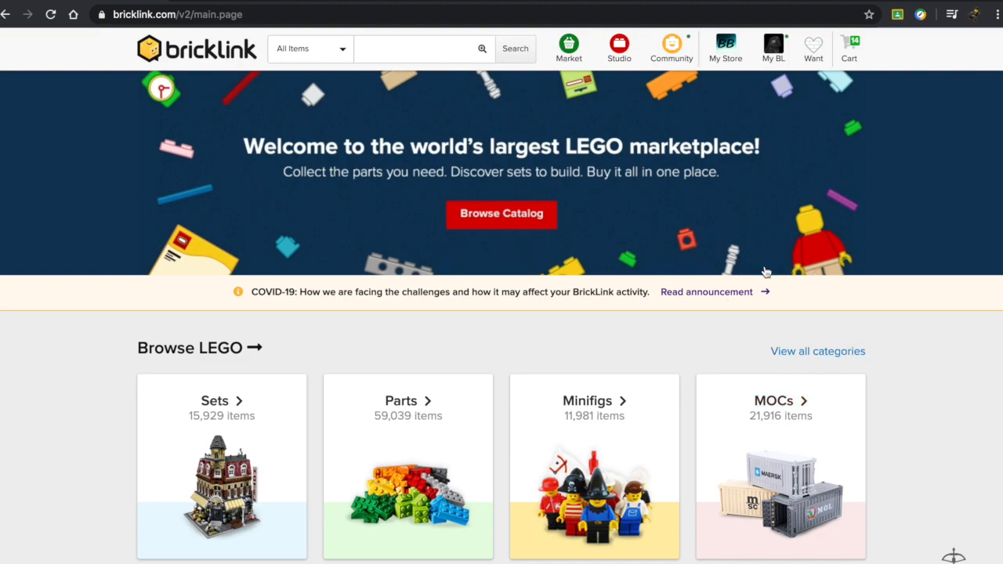
{"action": "mouse_move", "coordinate": [934, 361]}
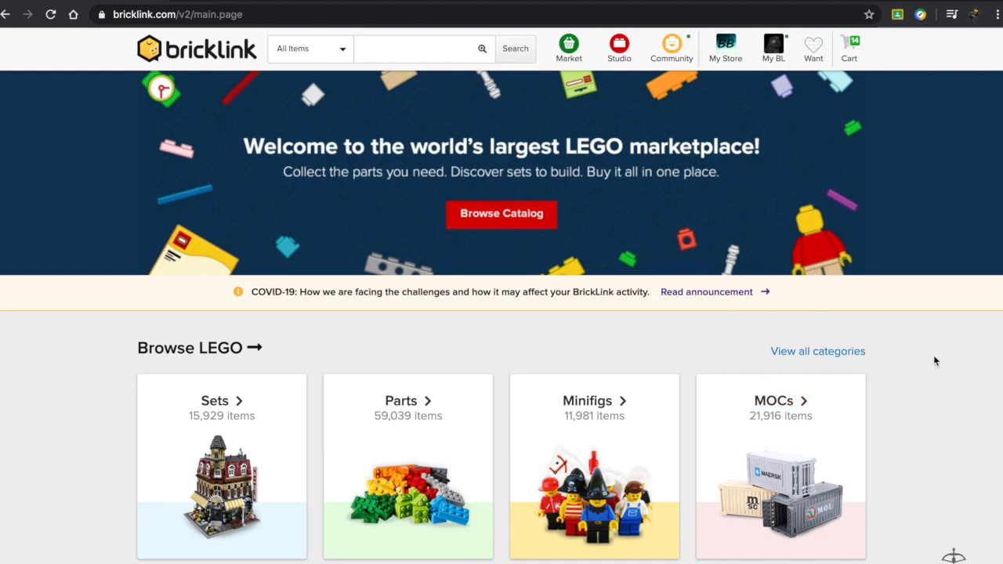
Go from the My Store menu to the Blacker Bricks store settings.
{"action": "left_click", "coordinate": [725, 49]}
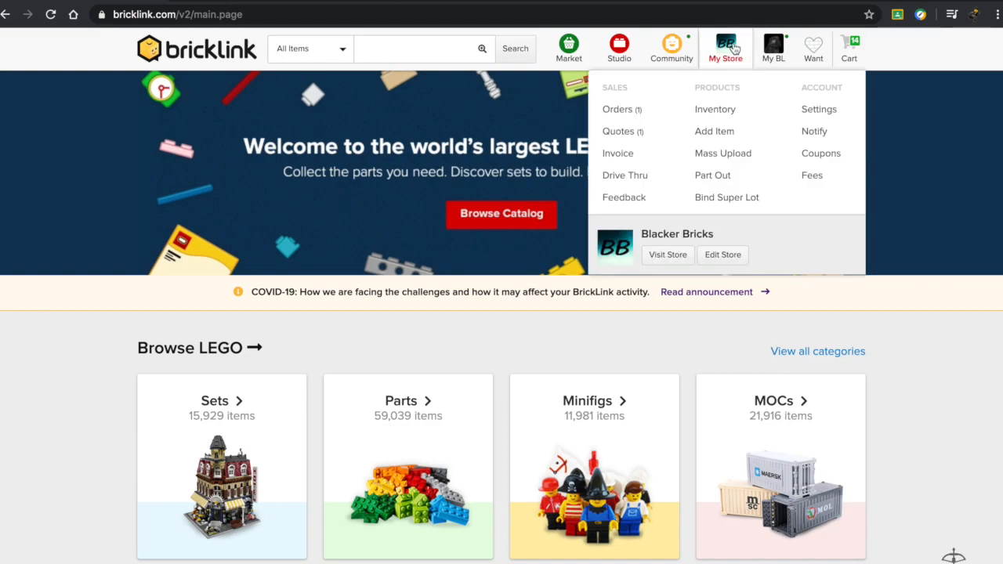
{"action": "mouse_move", "coordinate": [724, 66]}
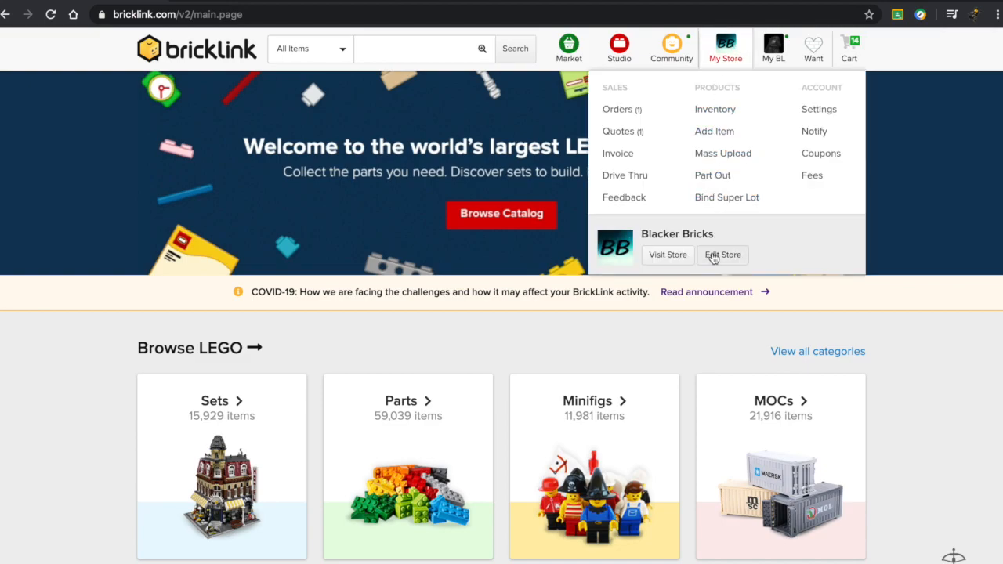
{"action": "left_click", "coordinate": [721, 254]}
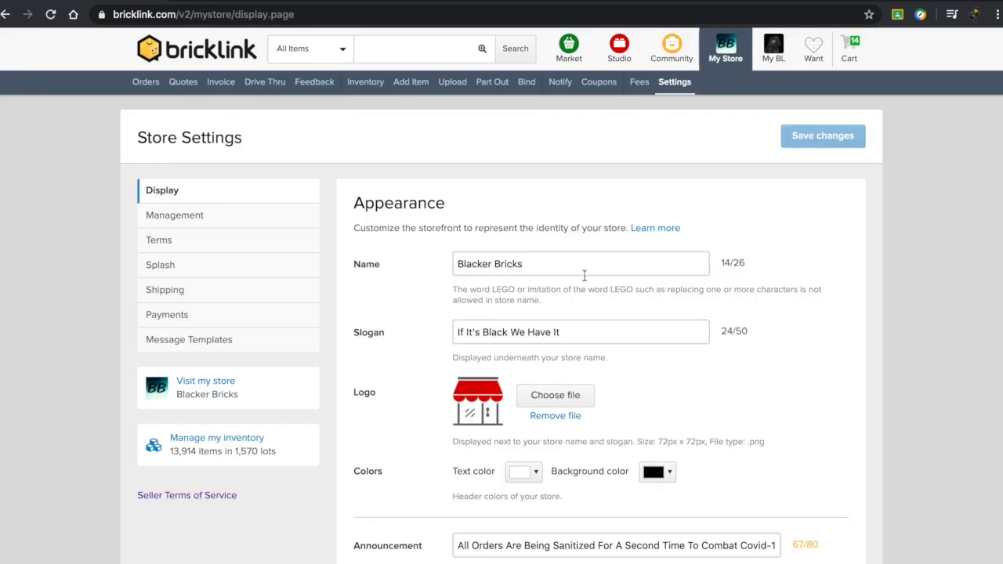
{"action": "mouse_move", "coordinate": [131, 266]}
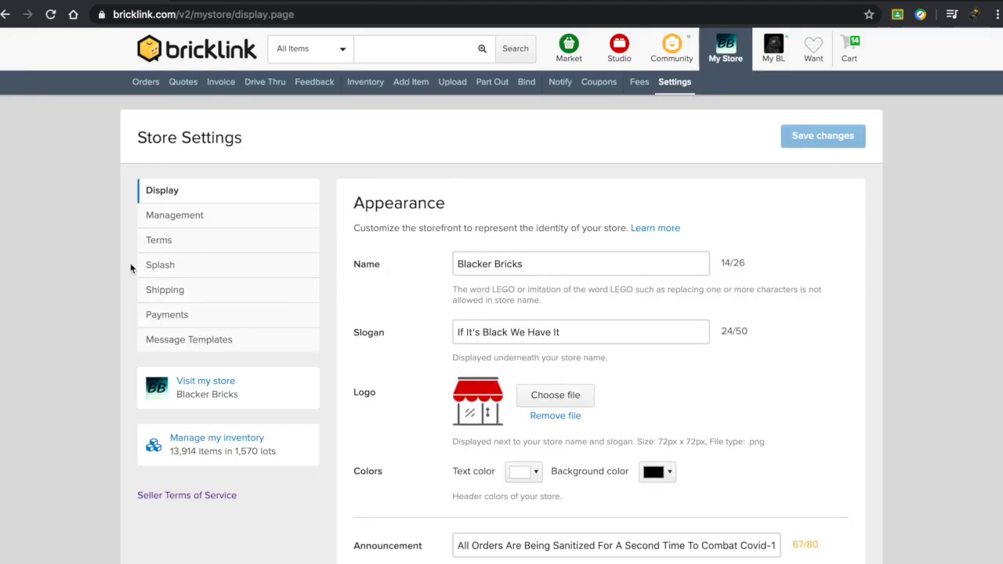
{"action": "mouse_move", "coordinate": [195, 293]}
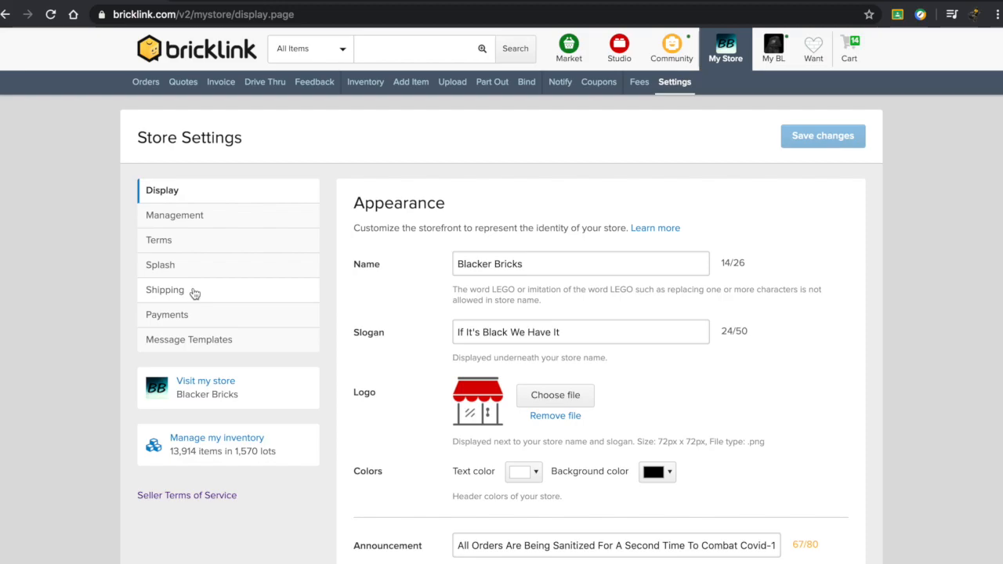
Show the Shipping settings with the domestic and international USPS First-Class methods.
{"action": "left_click", "coordinate": [164, 289]}
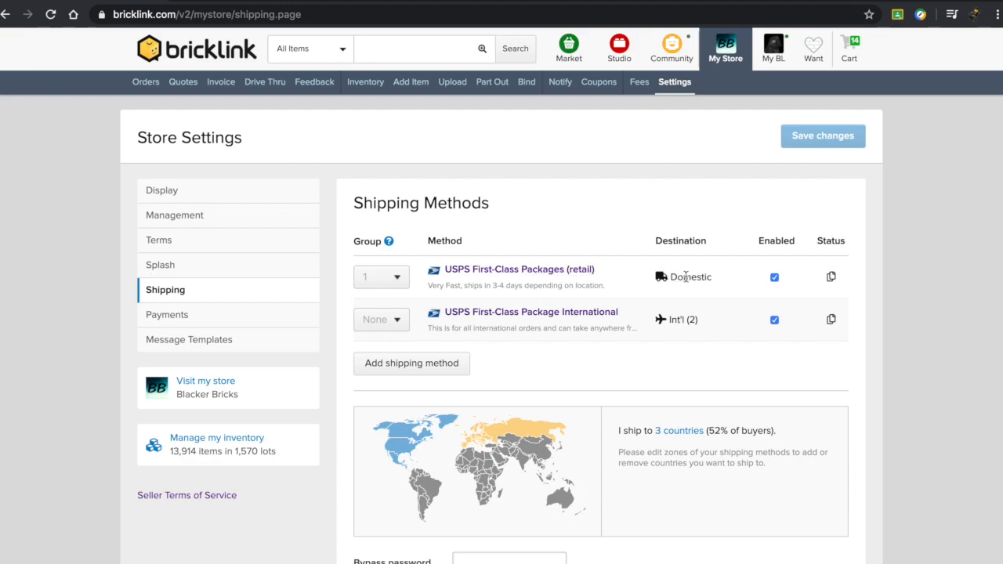
{"action": "mouse_move", "coordinate": [688, 294]}
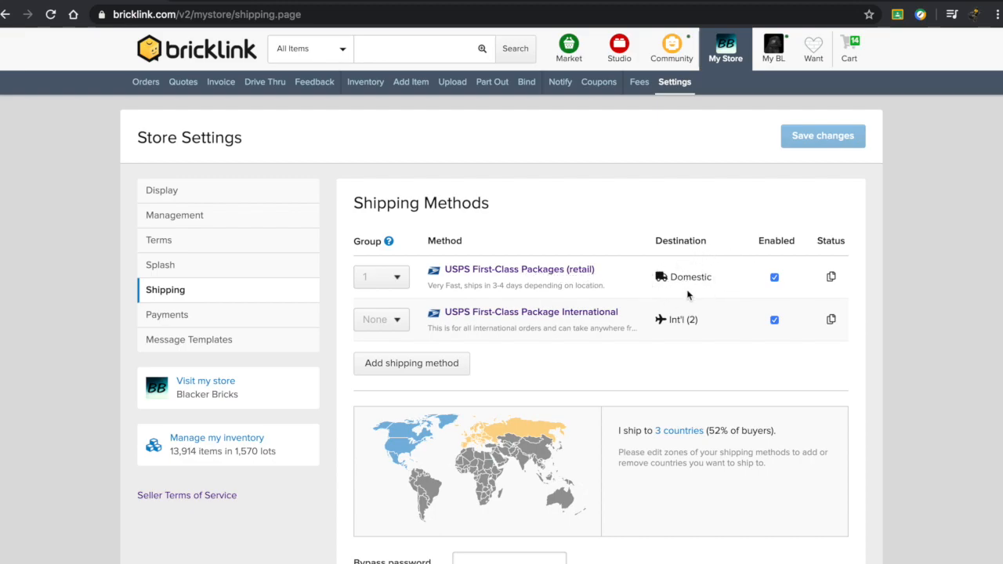
{"action": "mouse_move", "coordinate": [655, 269]}
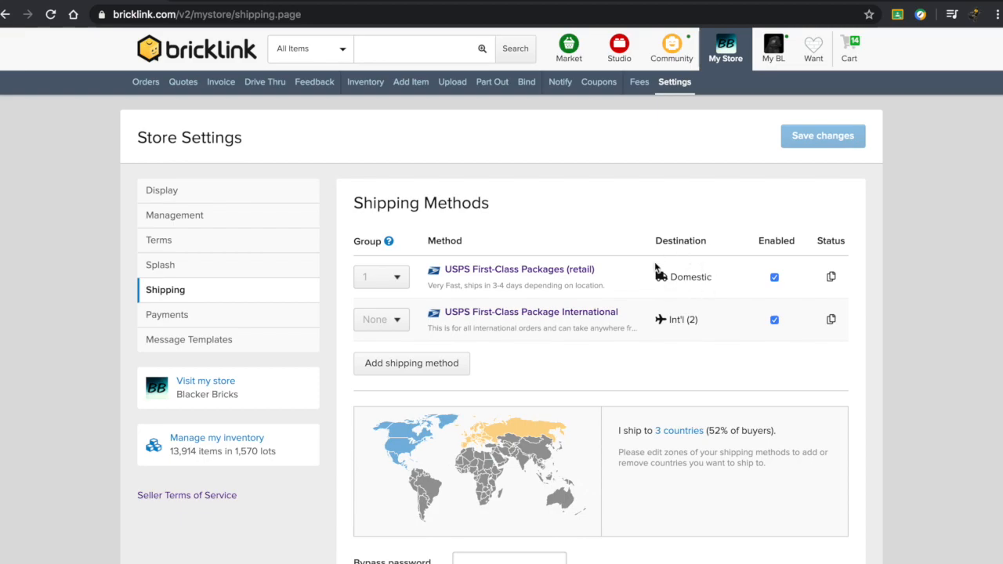
{"action": "mouse_move", "coordinate": [495, 311]}
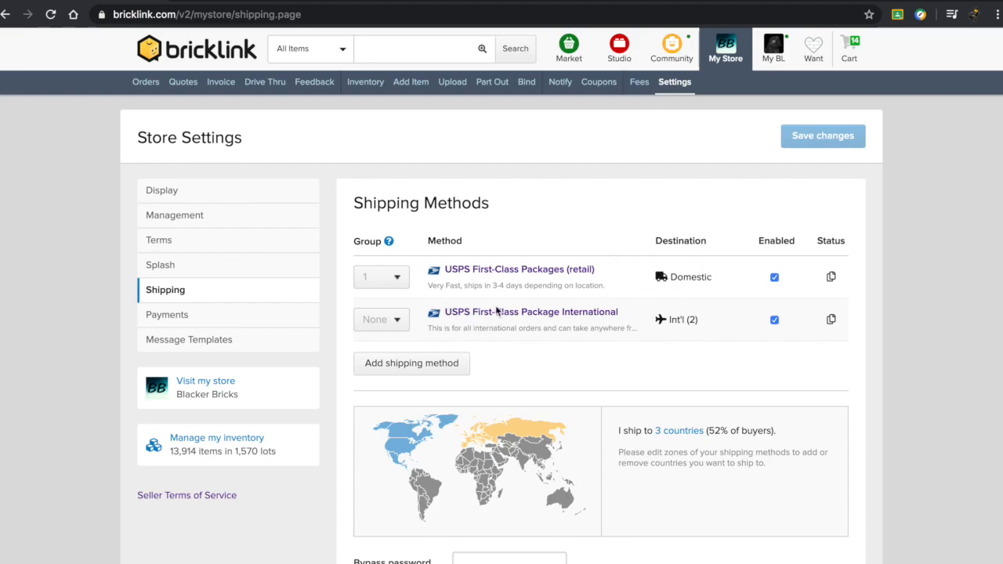
{"action": "mouse_move", "coordinate": [674, 320]}
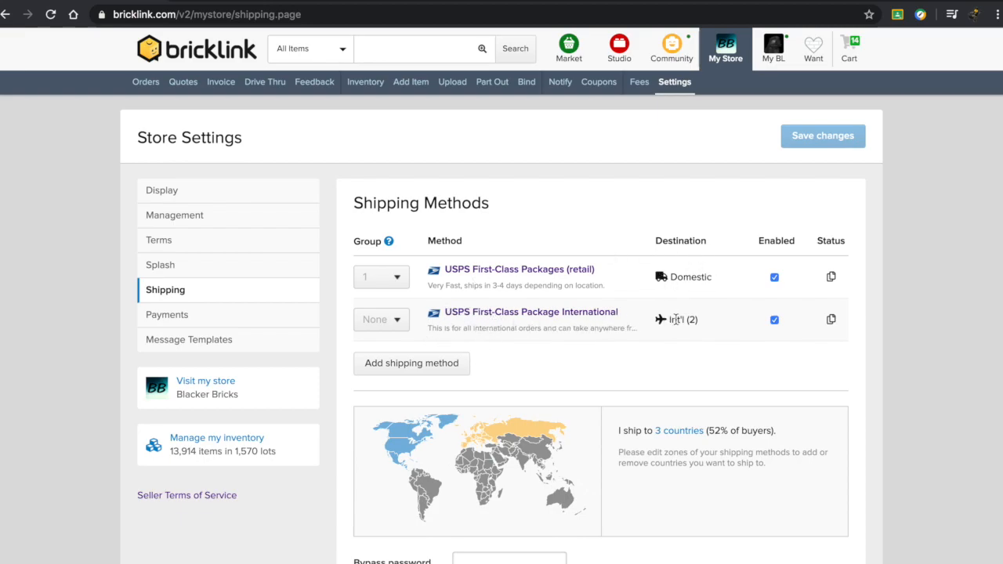
{"action": "mouse_move", "coordinate": [405, 431]}
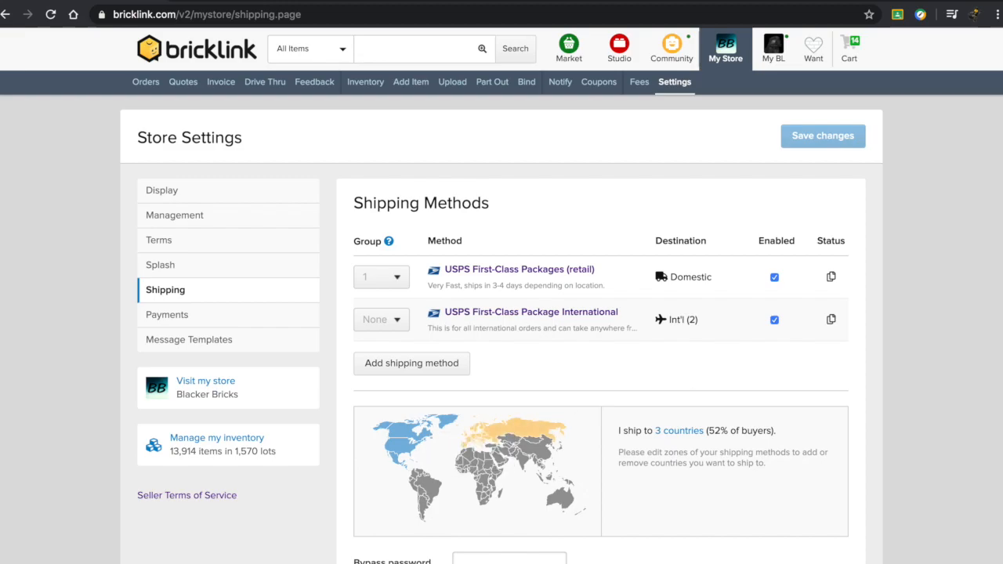
{"action": "mouse_move", "coordinate": [974, 361]}
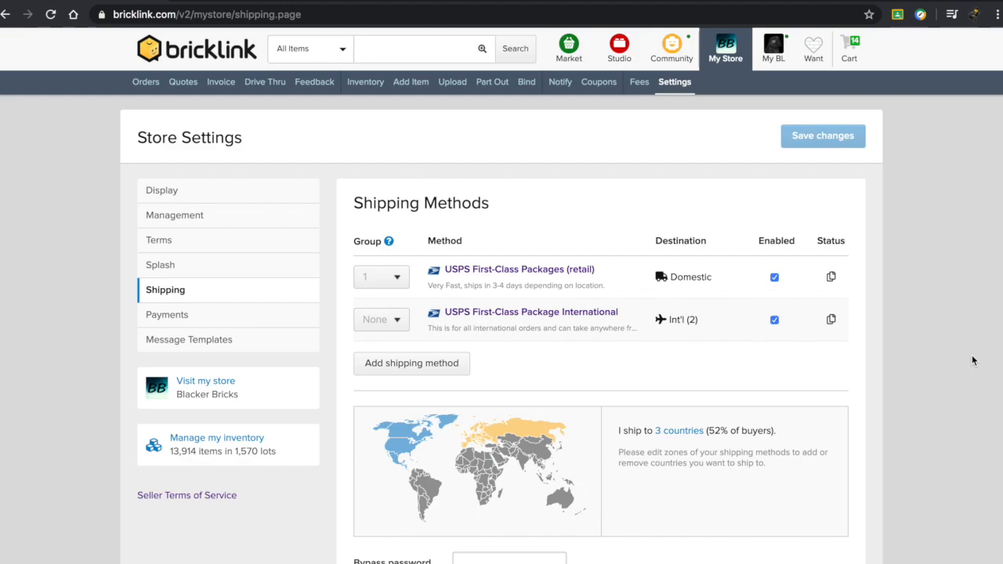
{"action": "scroll", "scroll_direction": "down", "scroll_amount": 3}
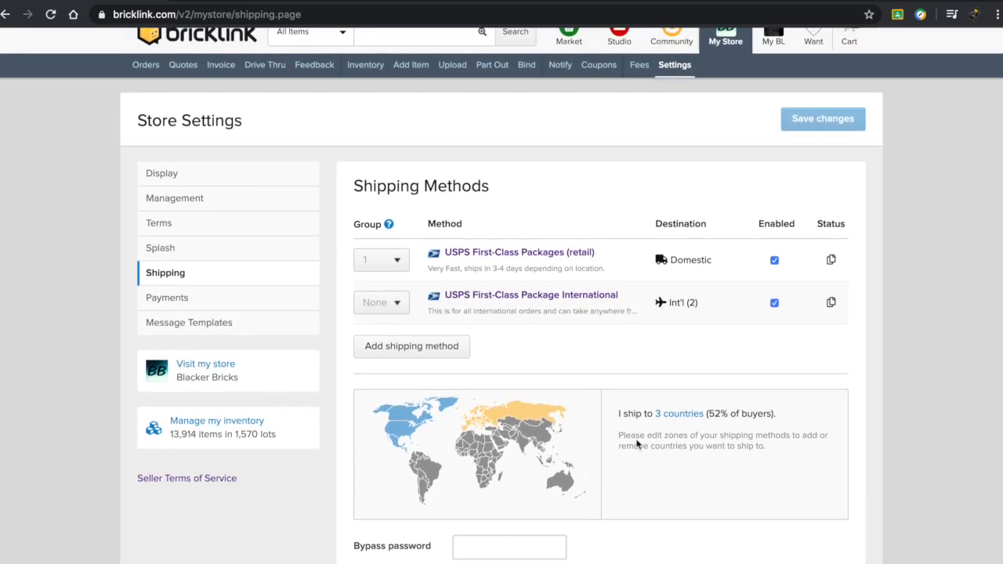
Begin a new shipping method, settling on 'Choose from shared shipping methods' and continuing.
{"action": "left_click", "coordinate": [410, 347]}
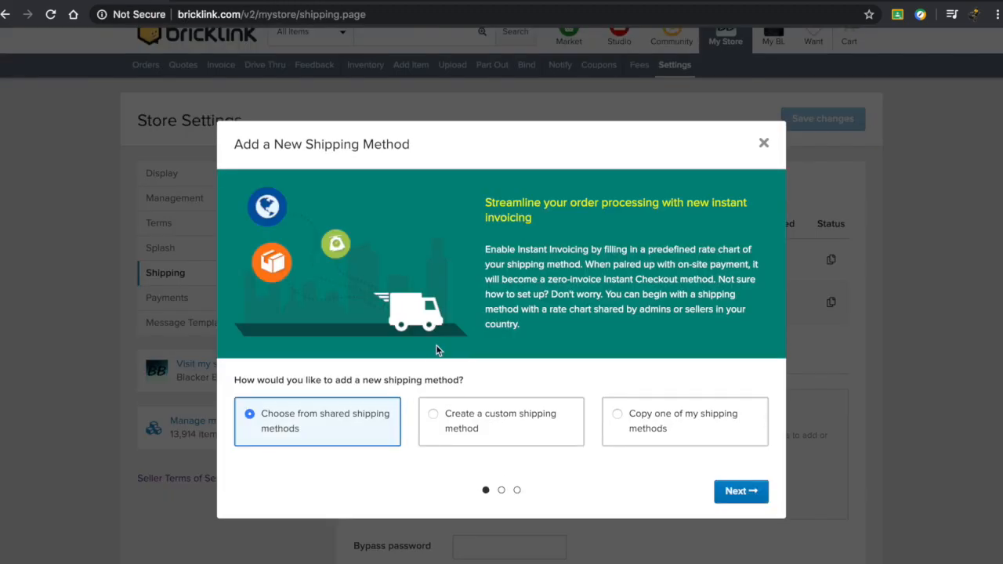
{"action": "mouse_move", "coordinate": [316, 383]}
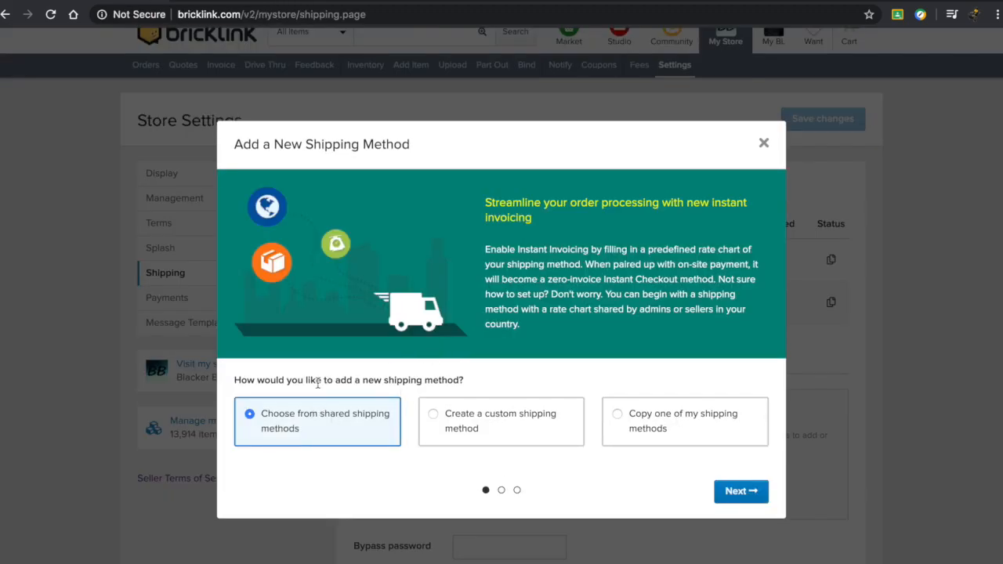
{"action": "mouse_move", "coordinate": [304, 437]}
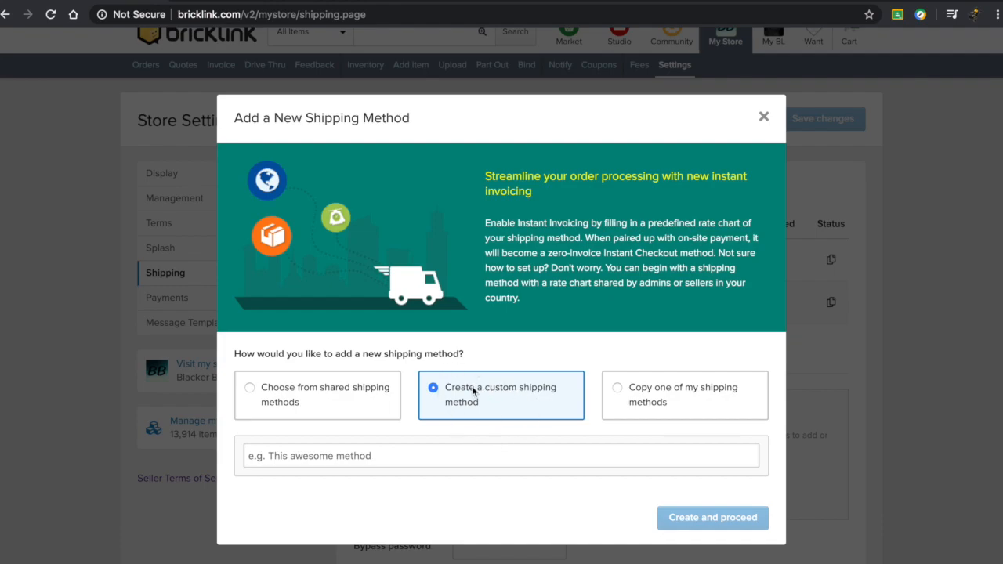
{"action": "mouse_move", "coordinate": [552, 377]}
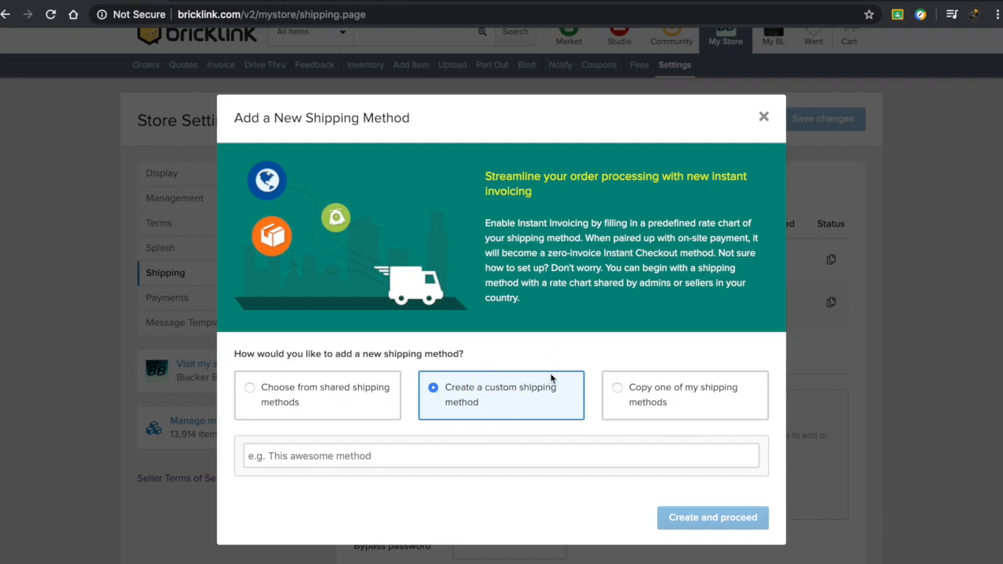
{"action": "left_click", "coordinate": [617, 387]}
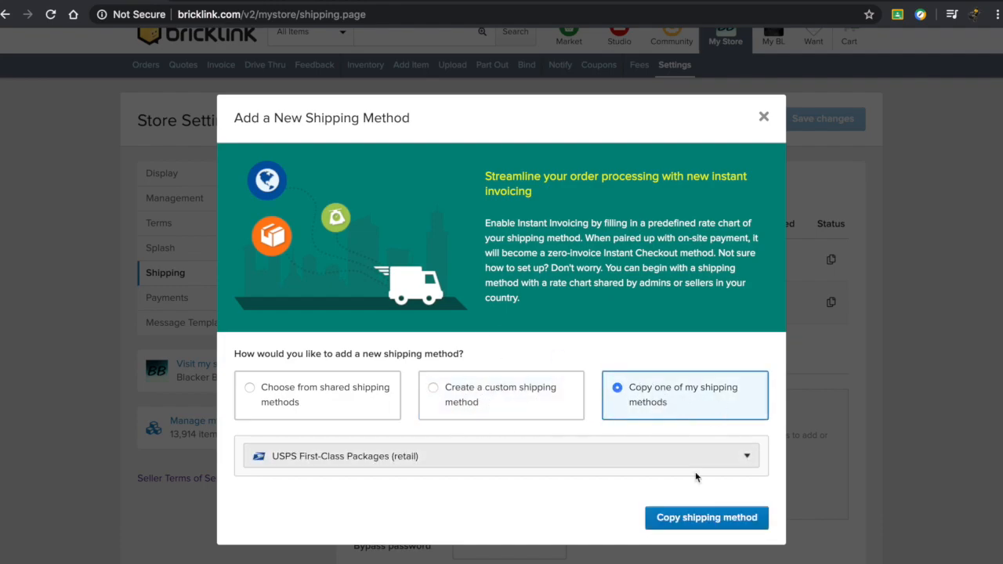
{"action": "mouse_move", "coordinate": [636, 329]}
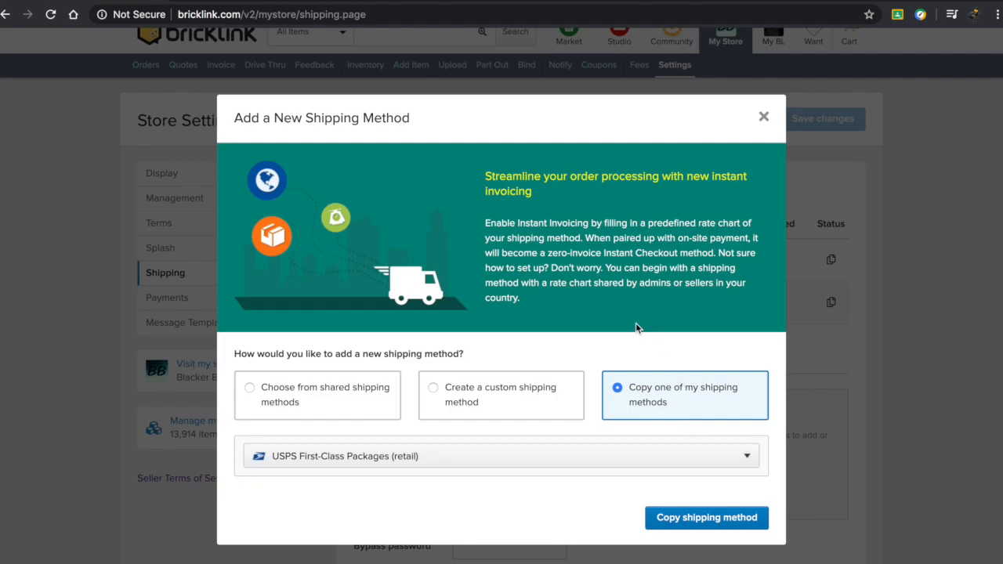
{"action": "left_click", "coordinate": [249, 387]}
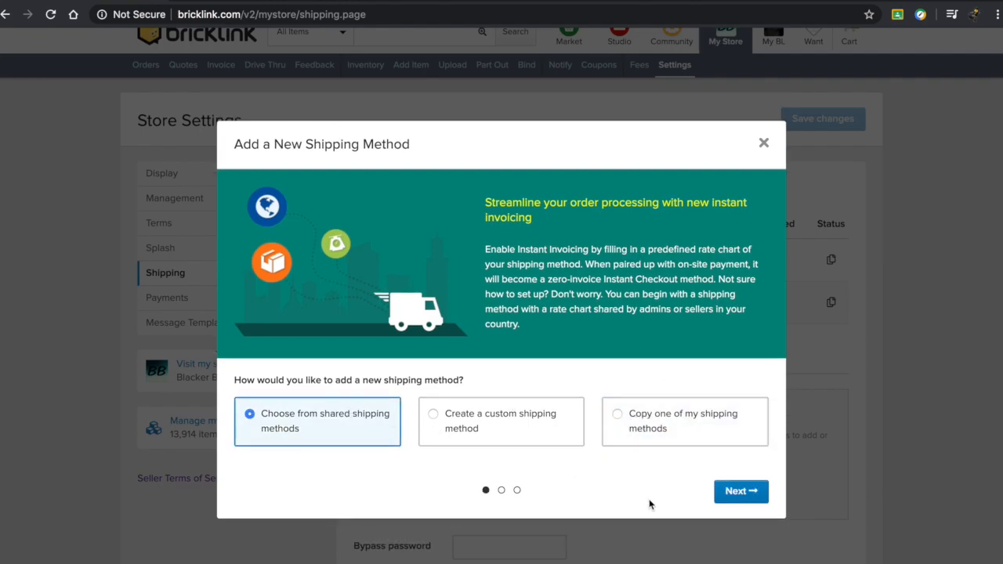
{"action": "mouse_move", "coordinate": [263, 479]}
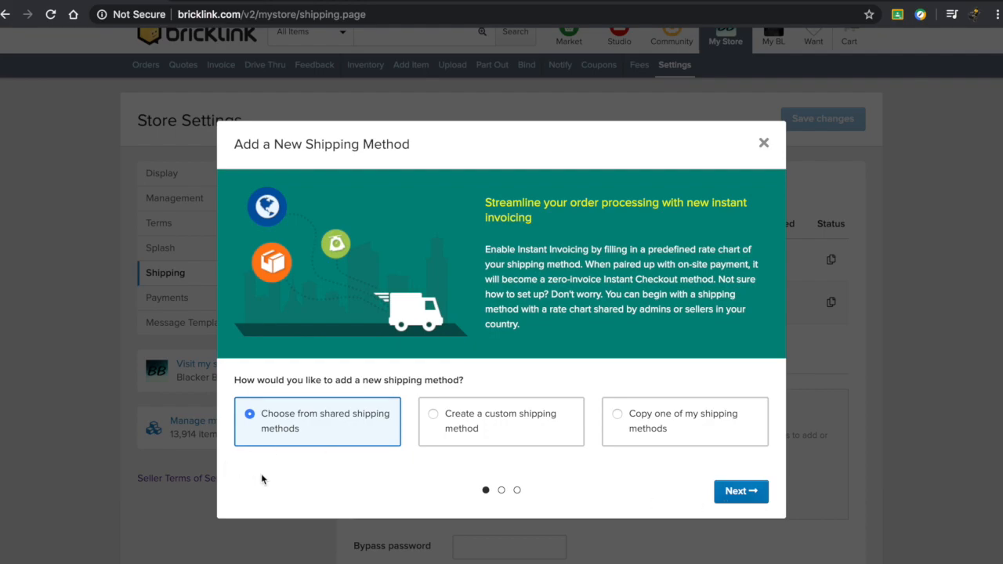
{"action": "mouse_move", "coordinate": [723, 489]}
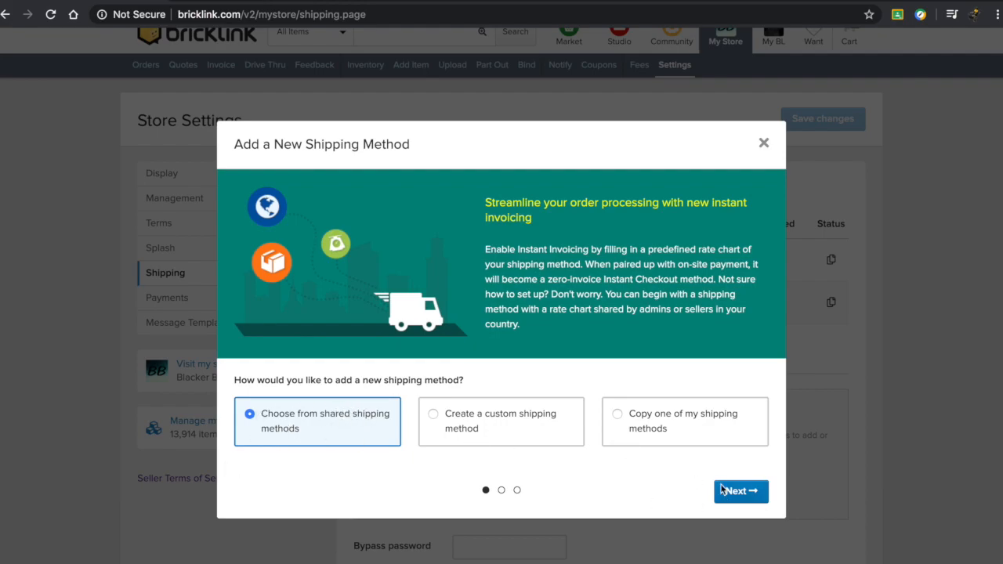
{"action": "left_click", "coordinate": [739, 491]}
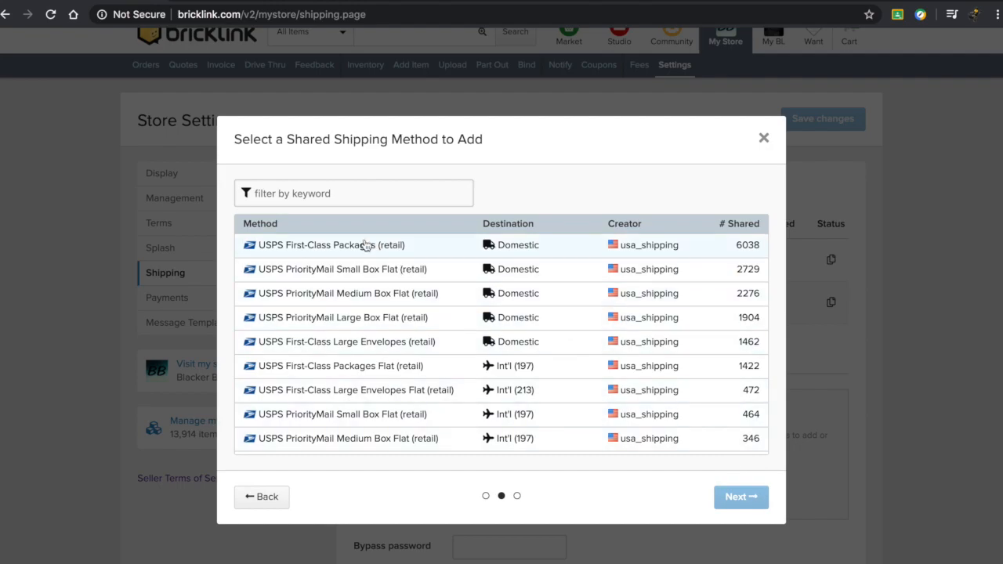
{"action": "mouse_move", "coordinate": [680, 260]}
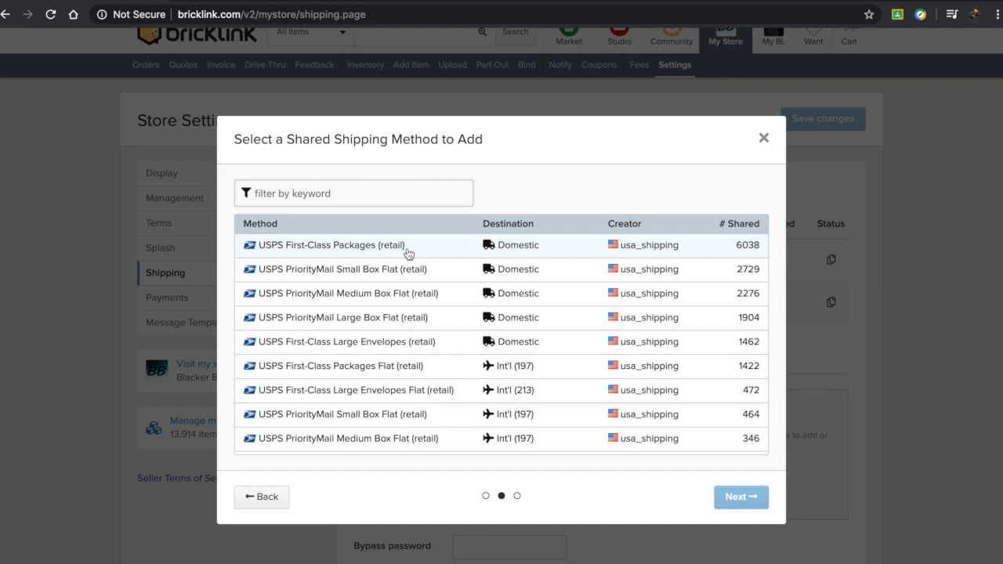
{"action": "mouse_move", "coordinate": [666, 235]}
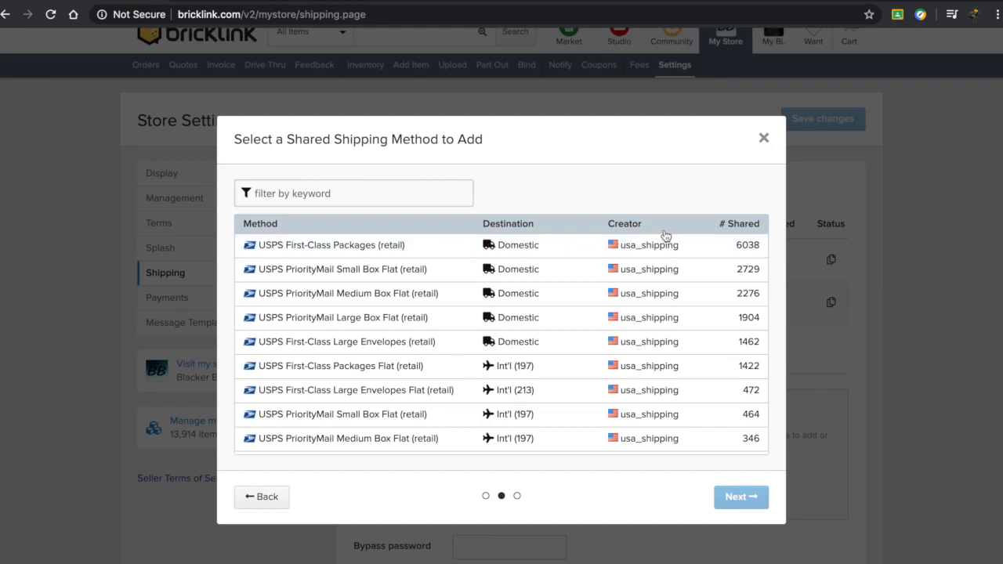
{"action": "mouse_move", "coordinate": [744, 249]}
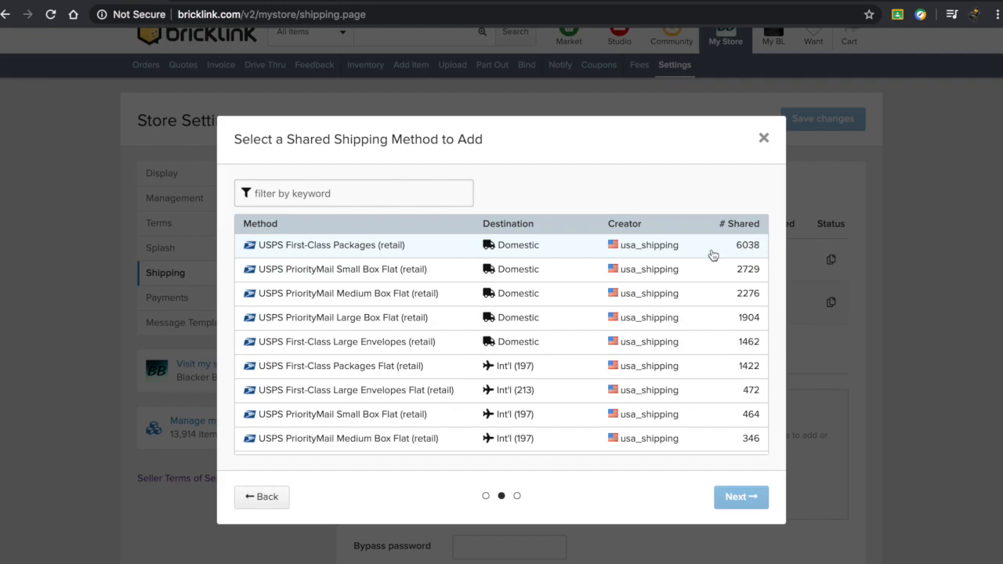
Pick USPS First-Class Packages (retail) from the shared methods list to preview it.
{"action": "left_click", "coordinate": [332, 245]}
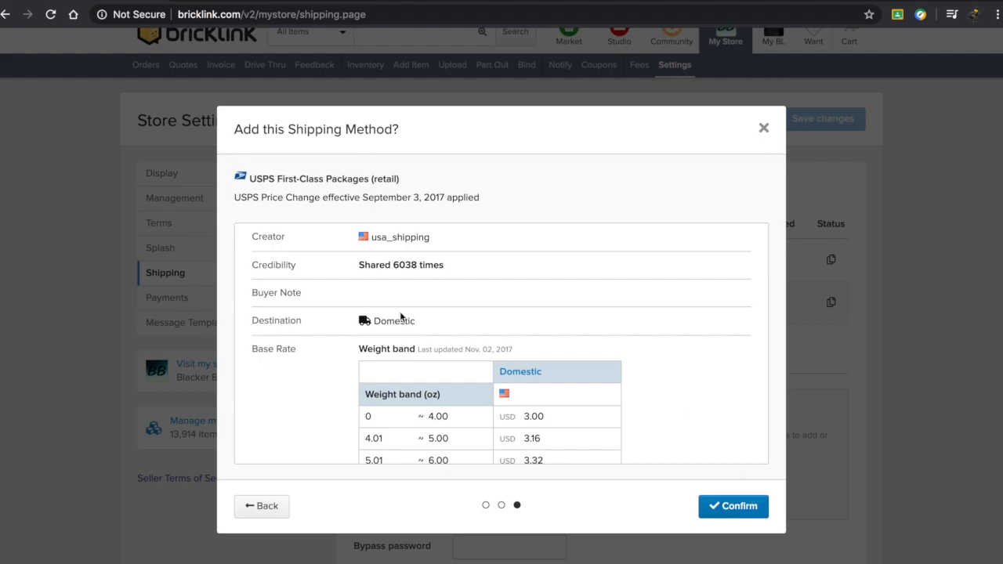
Review the retail method's weight-band rates and restrictions, then dismiss it unadded via the X.
{"action": "scroll", "scroll_direction": "down", "scroll_amount": 3}
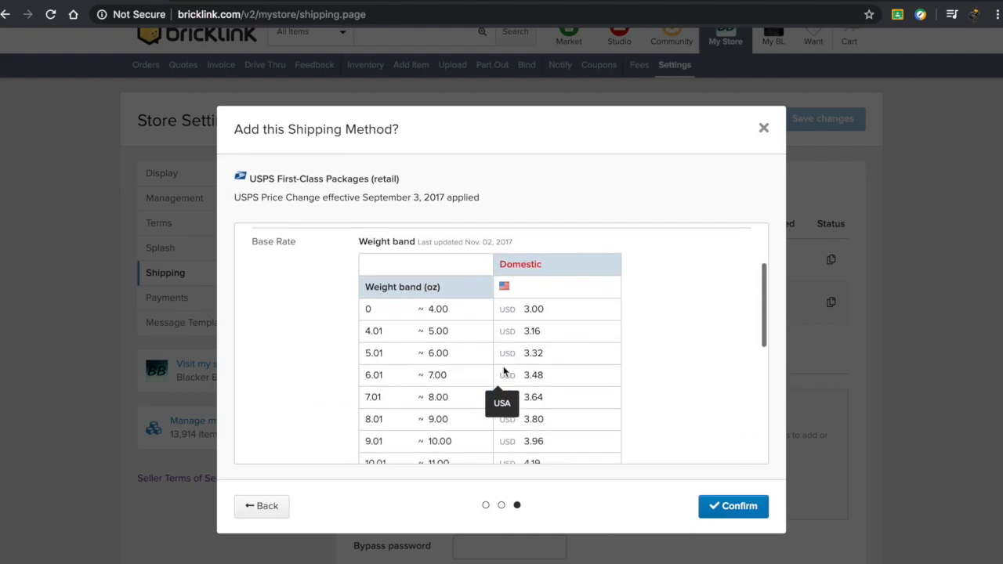
{"action": "mouse_move", "coordinate": [360, 241]}
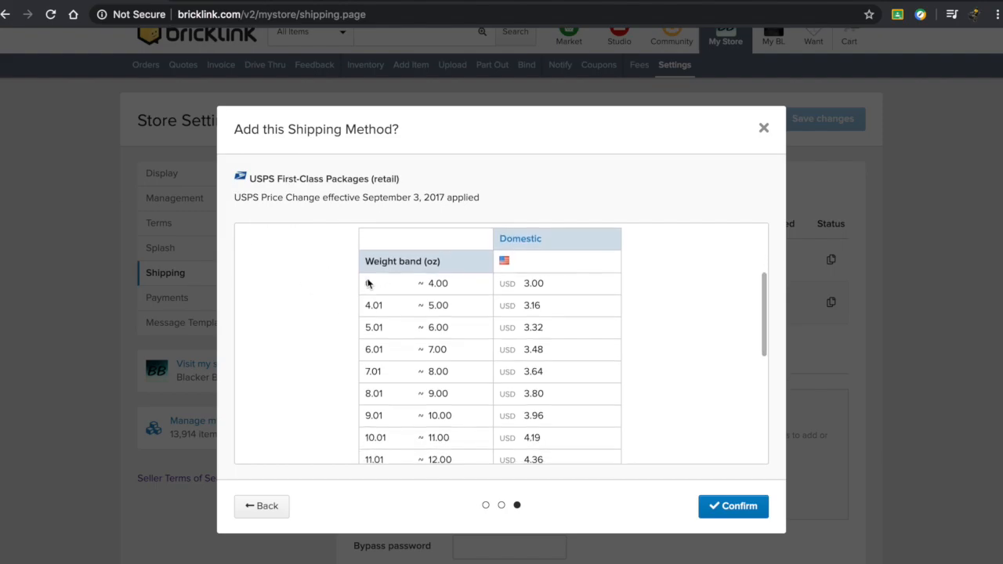
{"action": "left_click", "coordinate": [379, 282]}
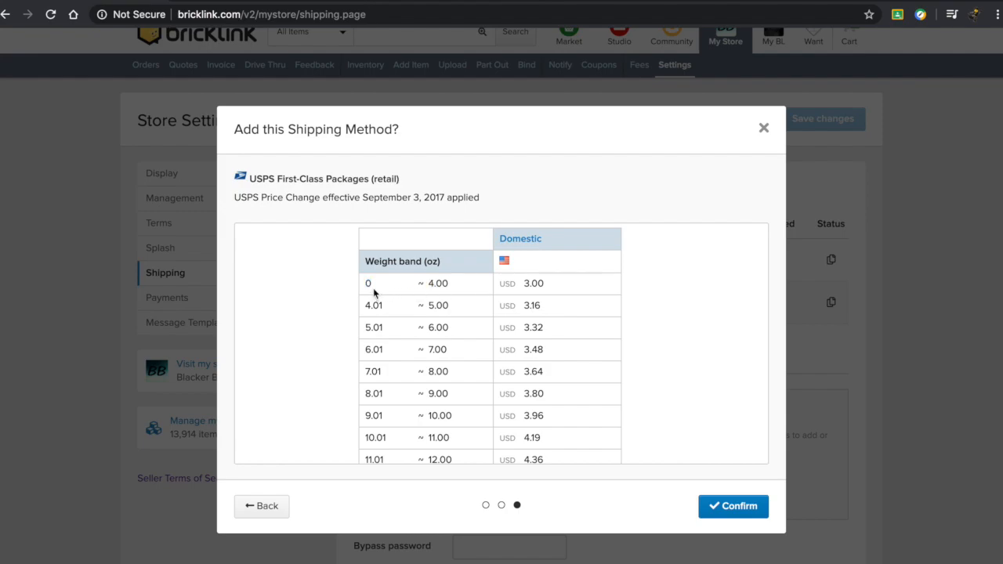
{"action": "scroll", "scroll_direction": "down", "scroll_amount": 3}
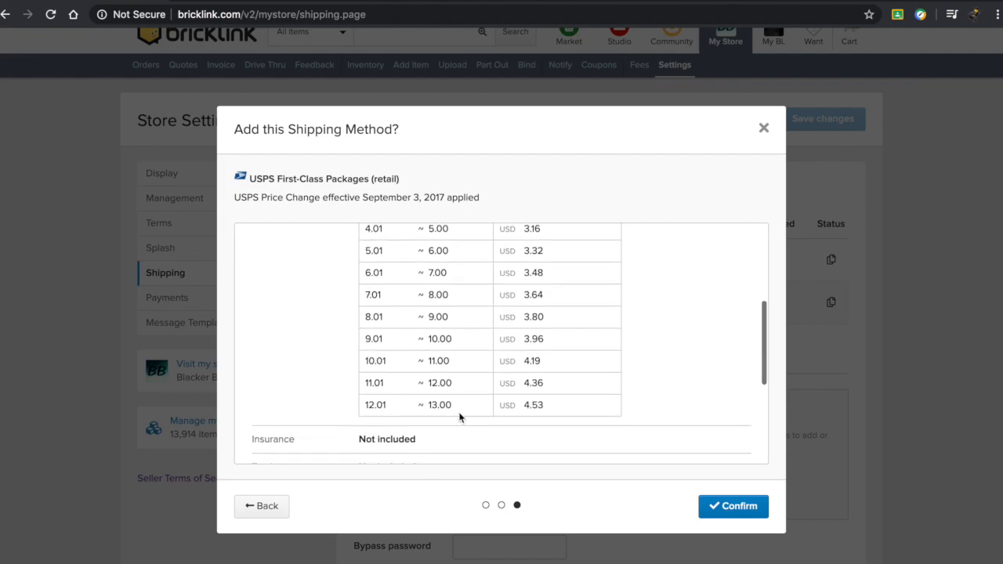
{"action": "scroll", "scroll_direction": "up", "scroll_amount": 3}
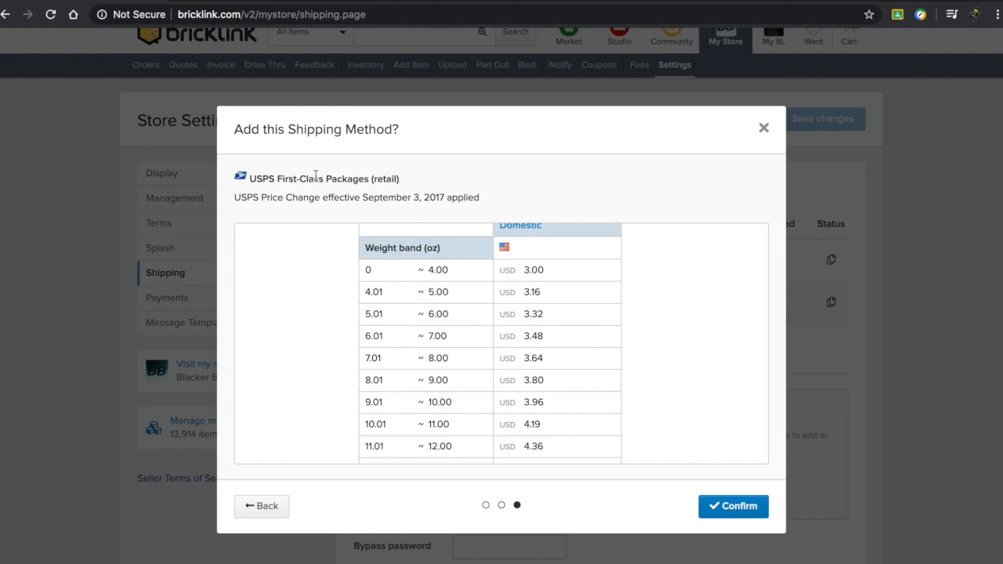
{"action": "mouse_move", "coordinate": [413, 336]}
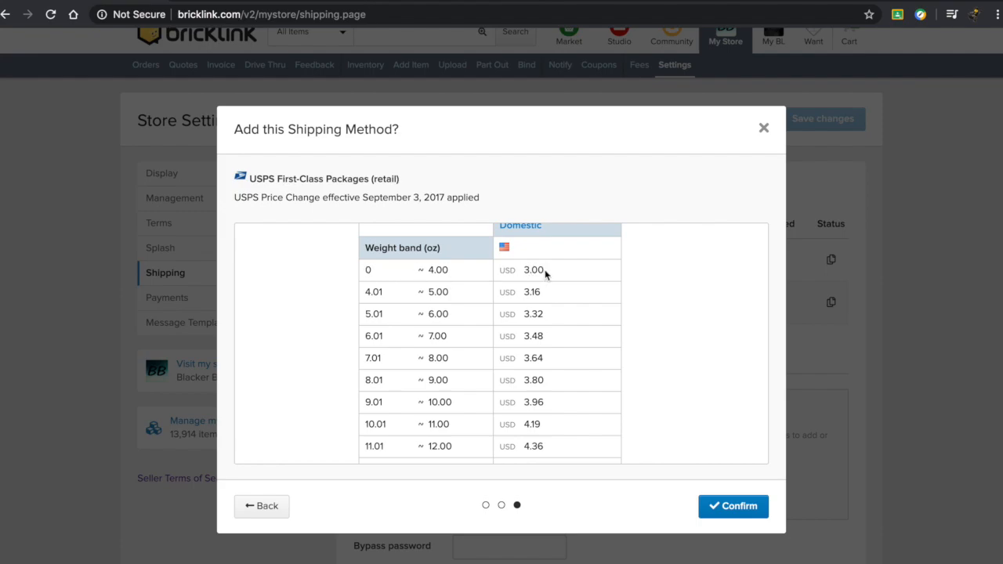
{"action": "scroll", "scroll_direction": "down", "scroll_amount": 3}
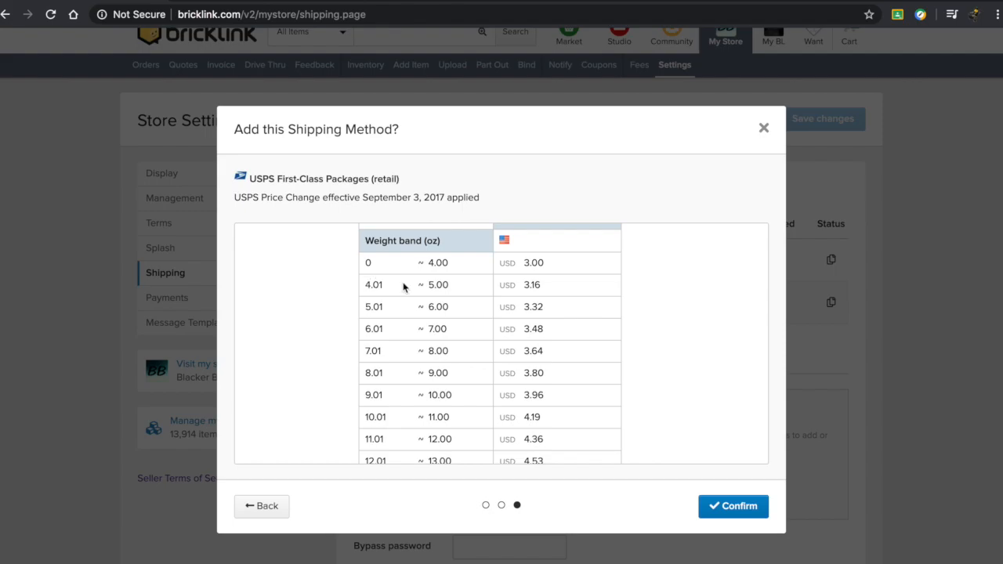
{"action": "scroll", "scroll_direction": "down", "scroll_amount": 3}
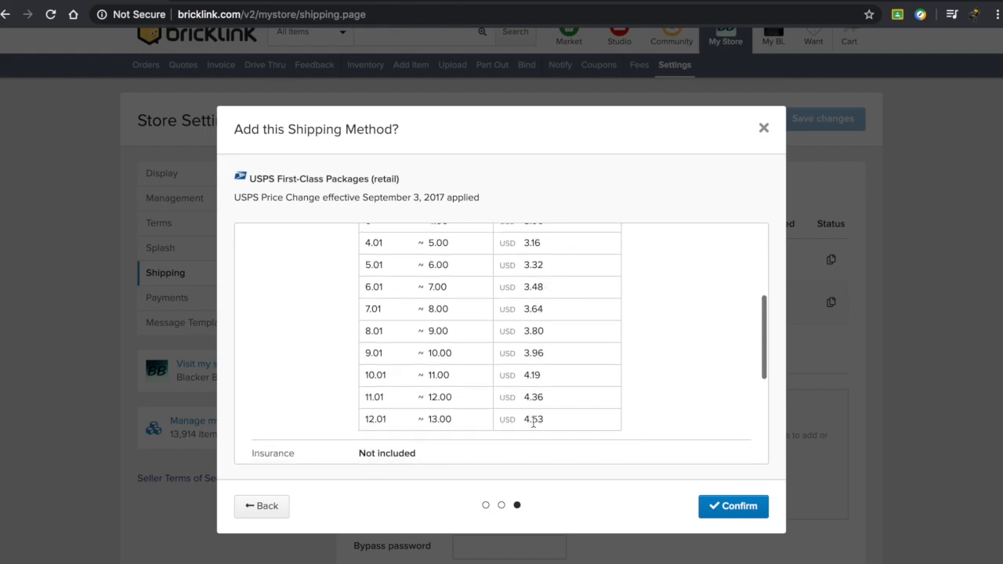
{"action": "scroll", "scroll_direction": "down", "scroll_amount": 3}
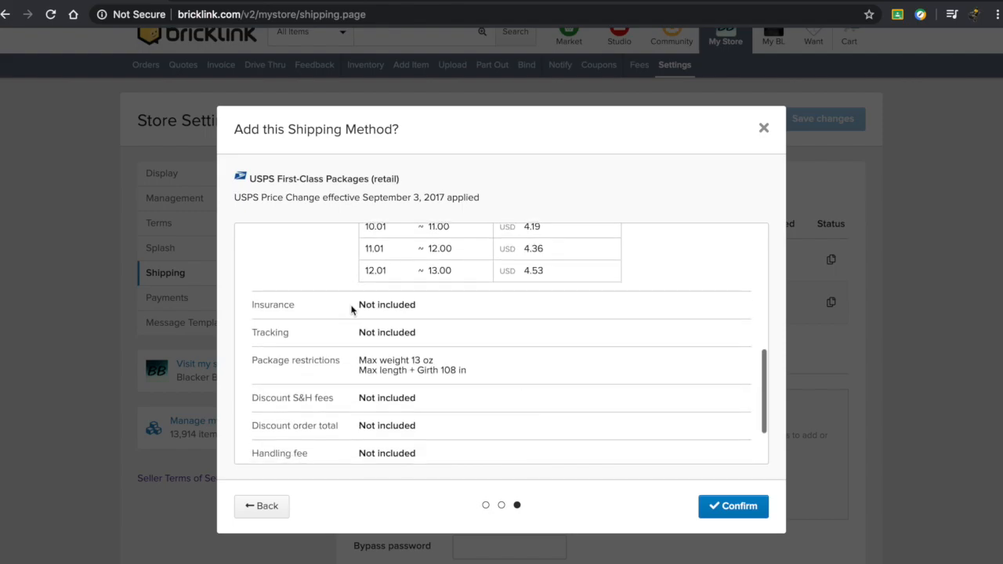
{"action": "mouse_move", "coordinate": [352, 332]}
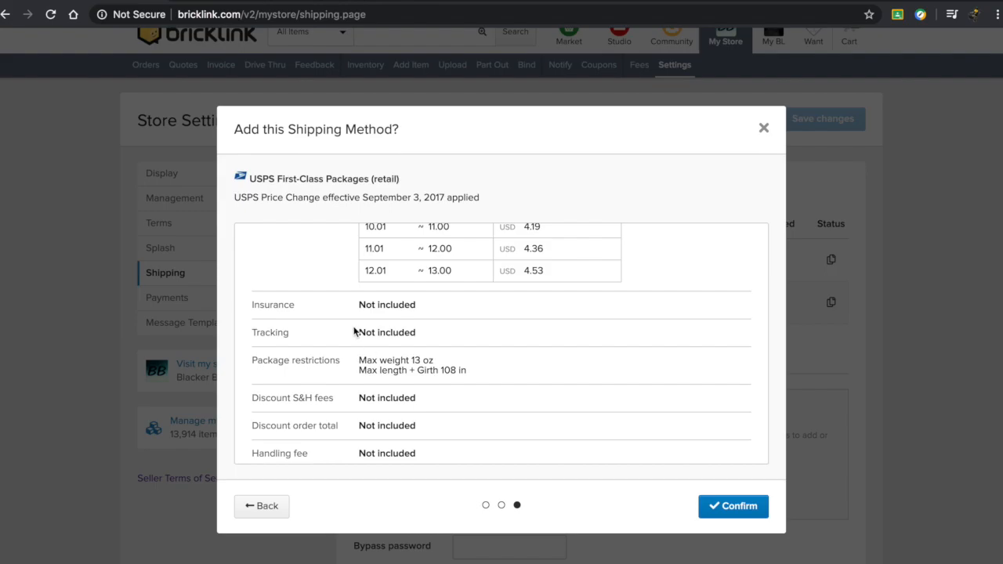
{"action": "scroll", "scroll_direction": "down", "scroll_amount": 3}
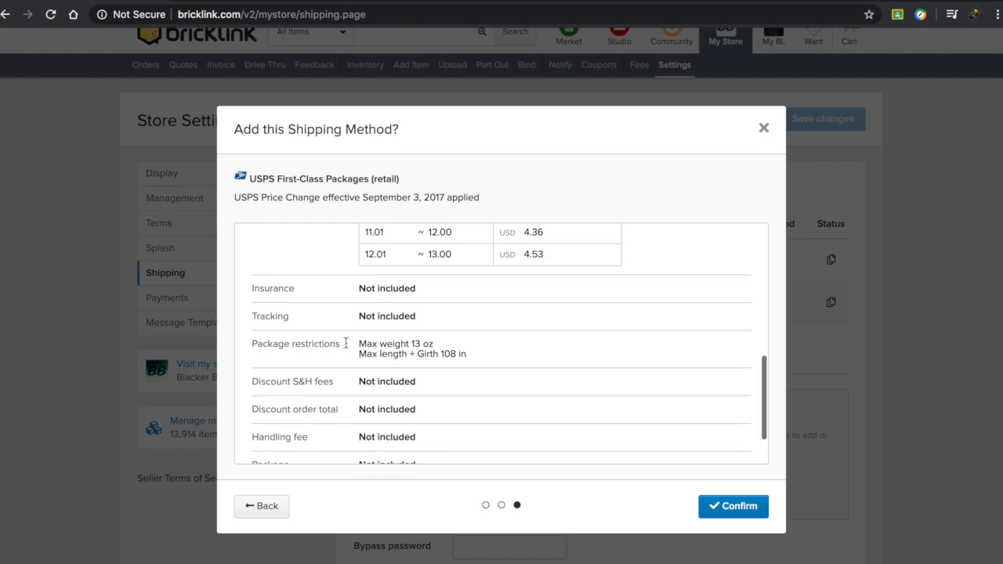
{"action": "mouse_move", "coordinate": [442, 354]}
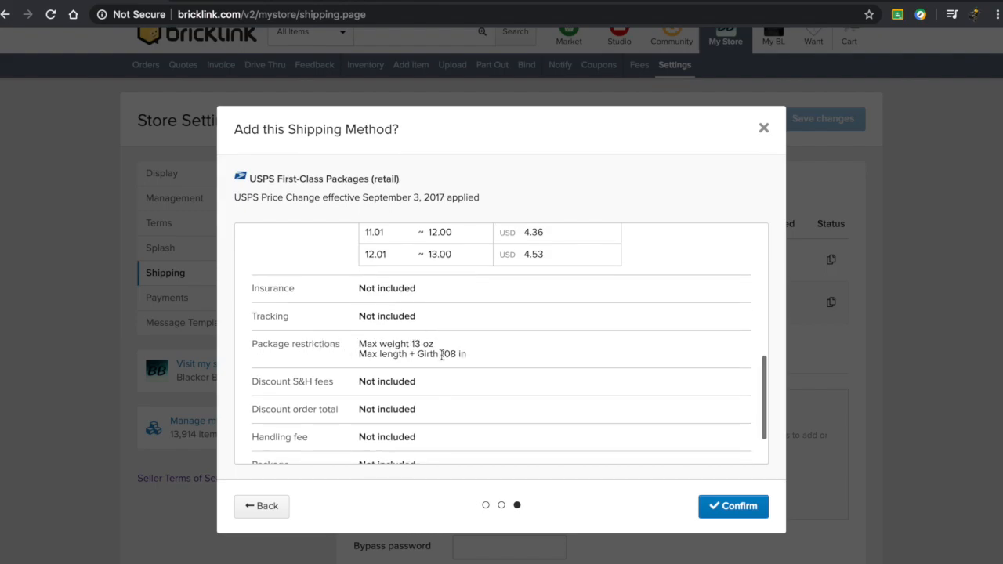
{"action": "scroll", "scroll_direction": "down", "scroll_amount": 3}
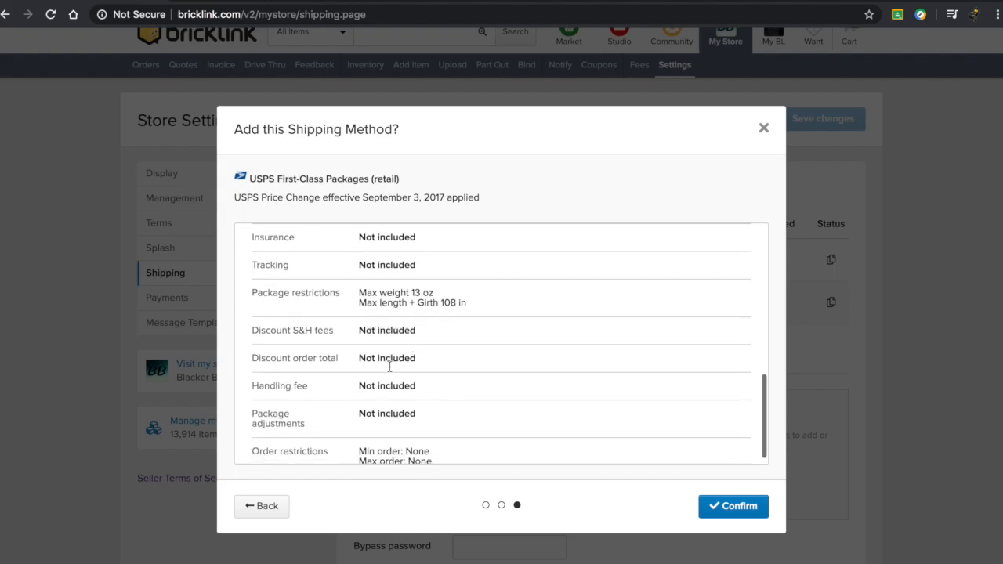
{"action": "scroll", "scroll_direction": "down", "scroll_amount": 3}
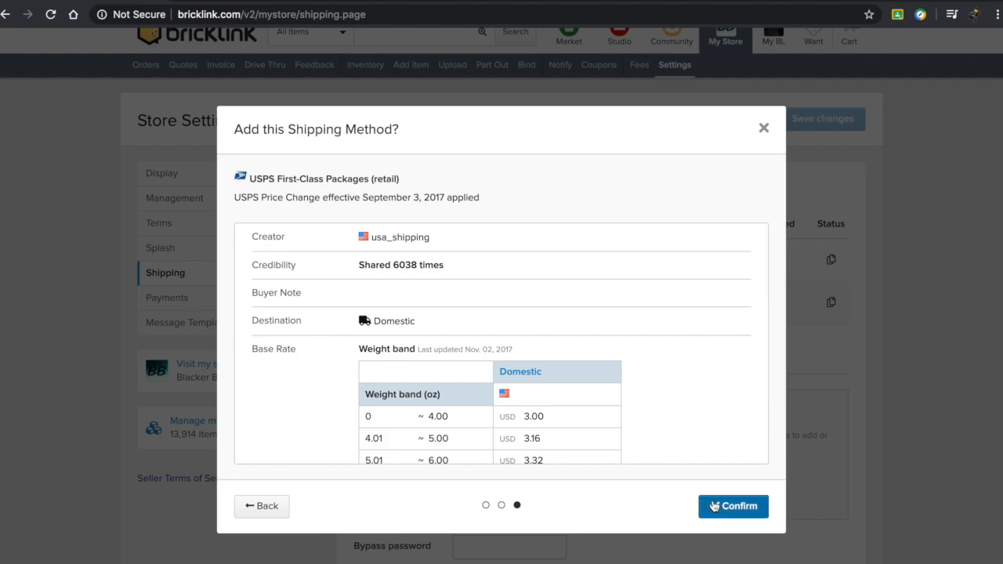
{"action": "mouse_move", "coordinate": [768, 405]}
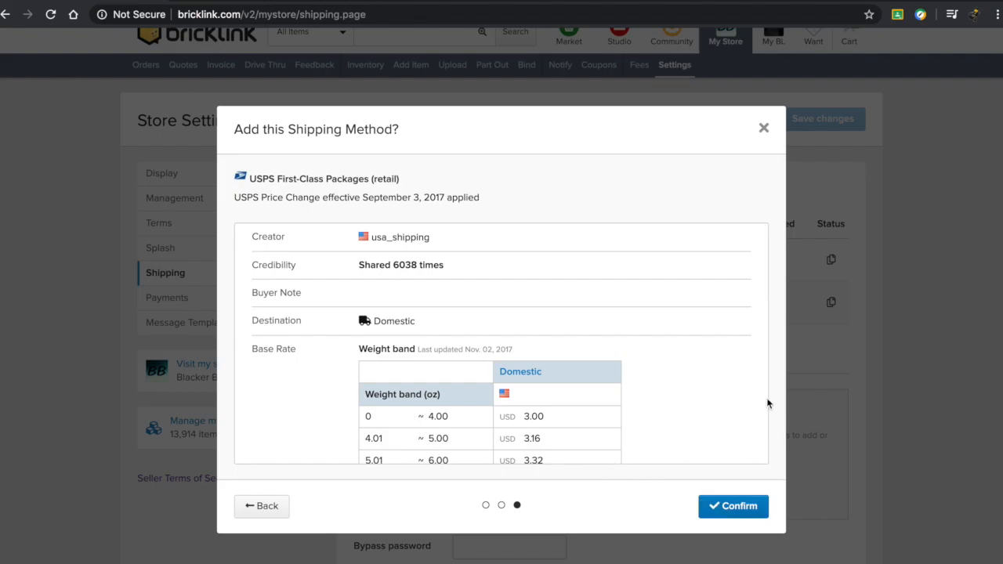
{"action": "mouse_move", "coordinate": [778, 144]}
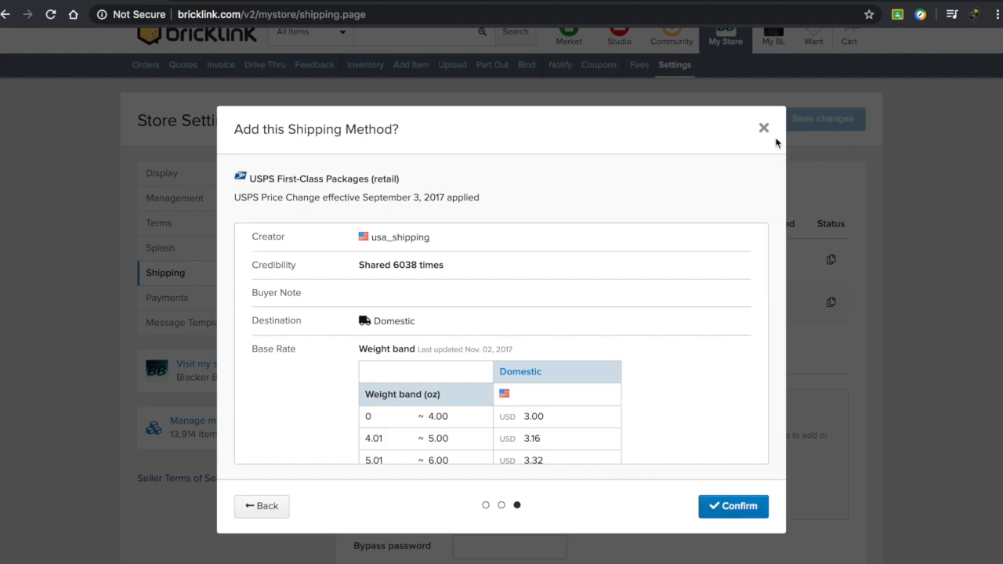
{"action": "left_click", "coordinate": [734, 504]}
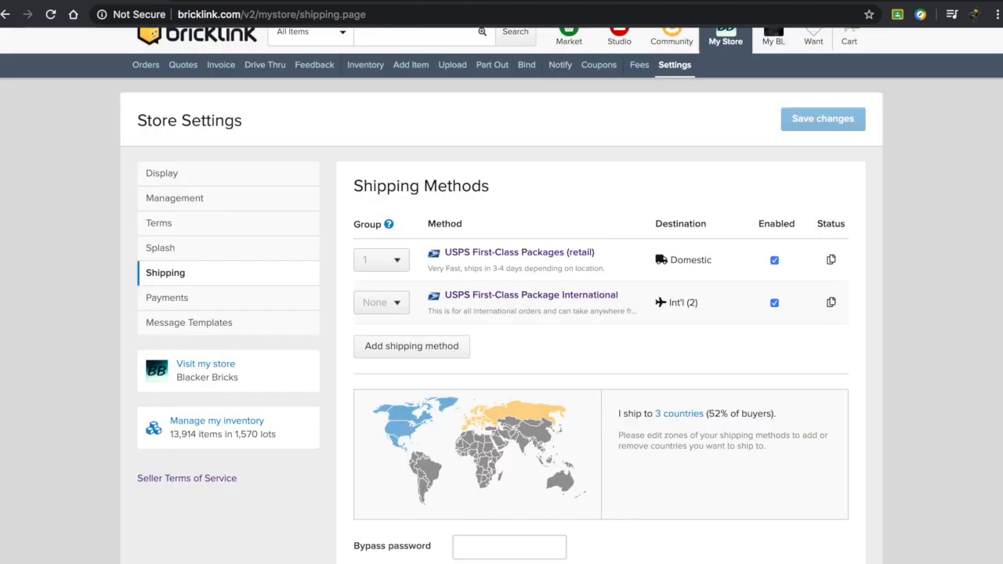